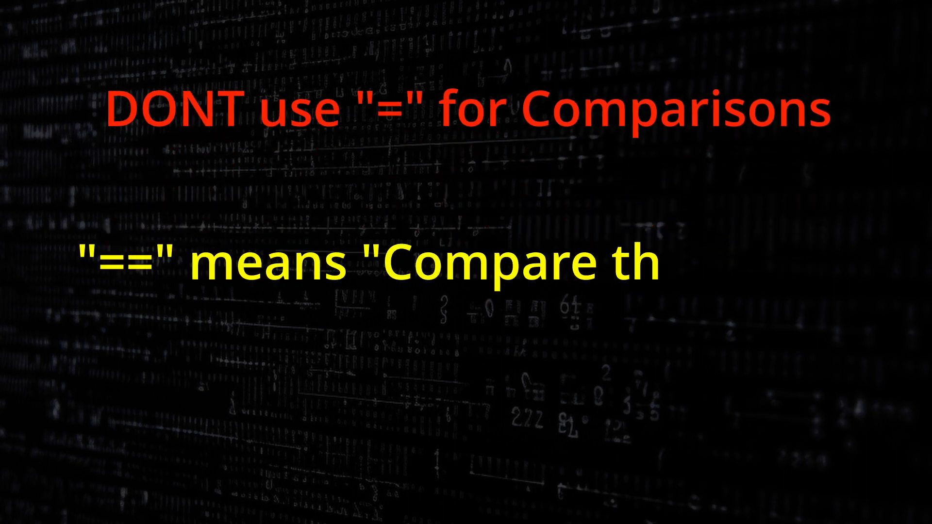
type("e Value\"")
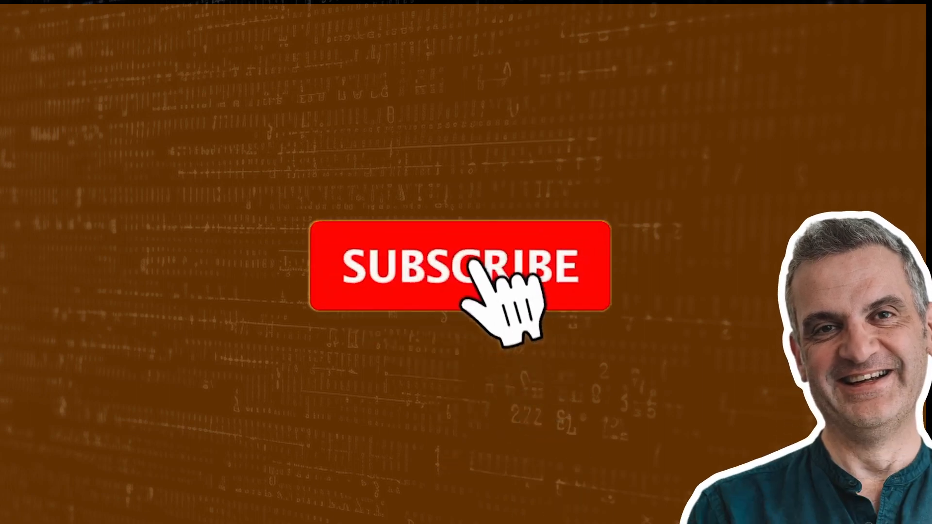
left_click(477, 281)
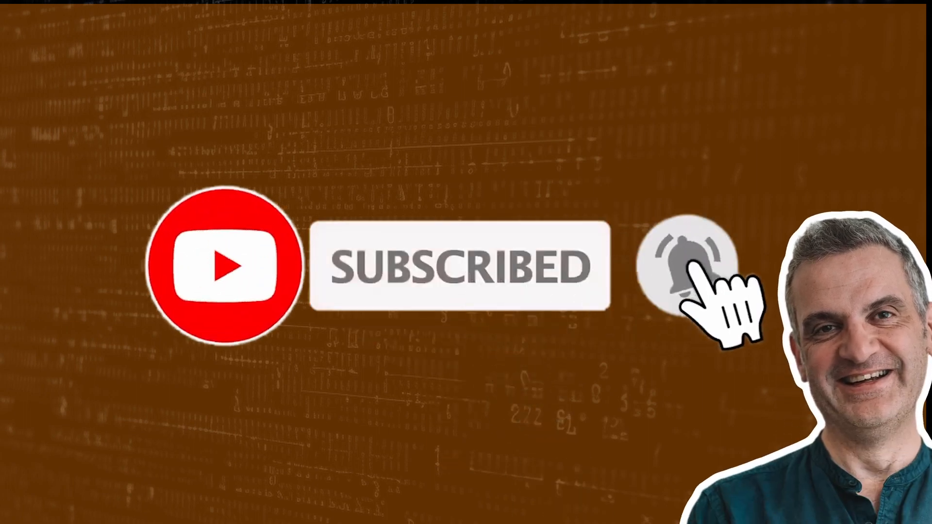